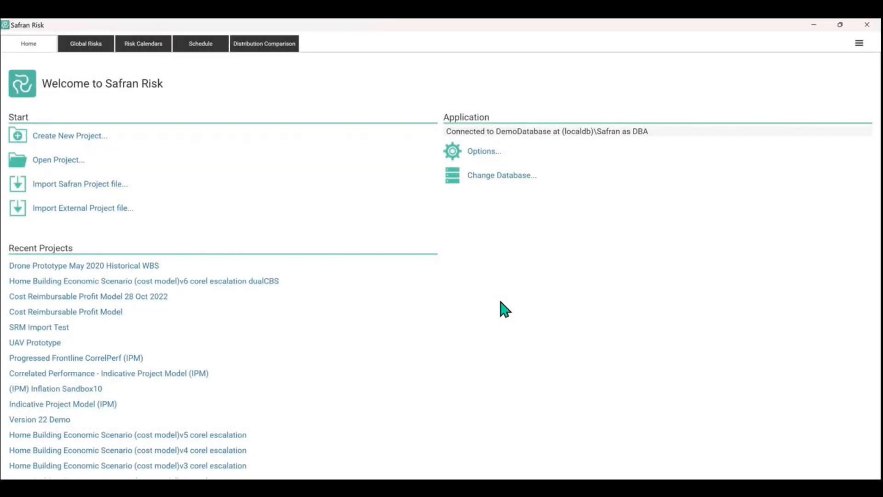
mouse_move(79, 140)
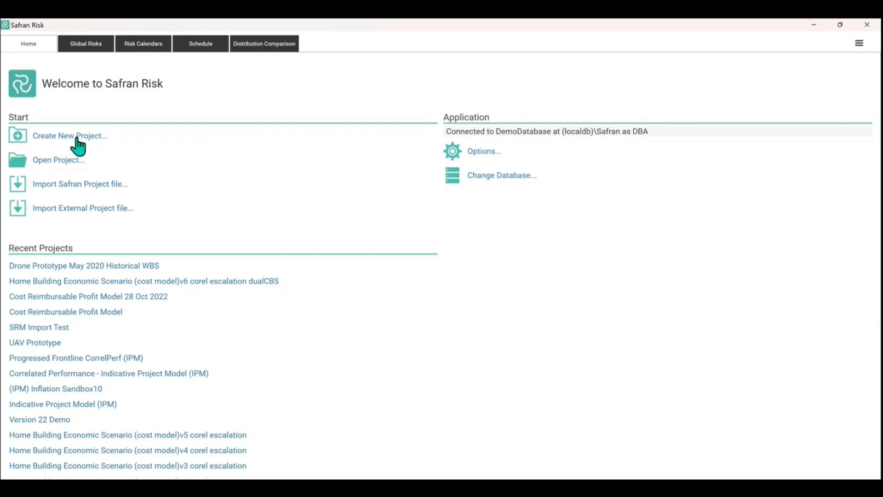
Create a new Project type project named 'Testing the Cost Module', replacing the default name.
left_click(200, 43)
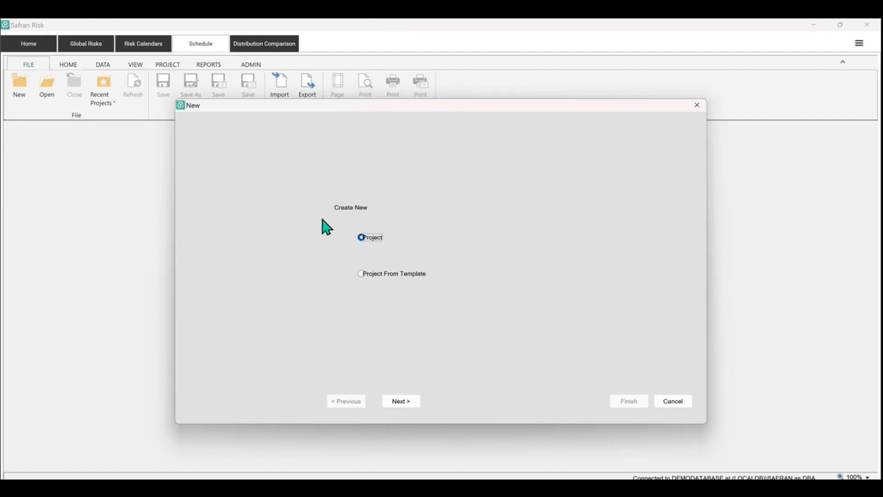
left_click(400, 402)
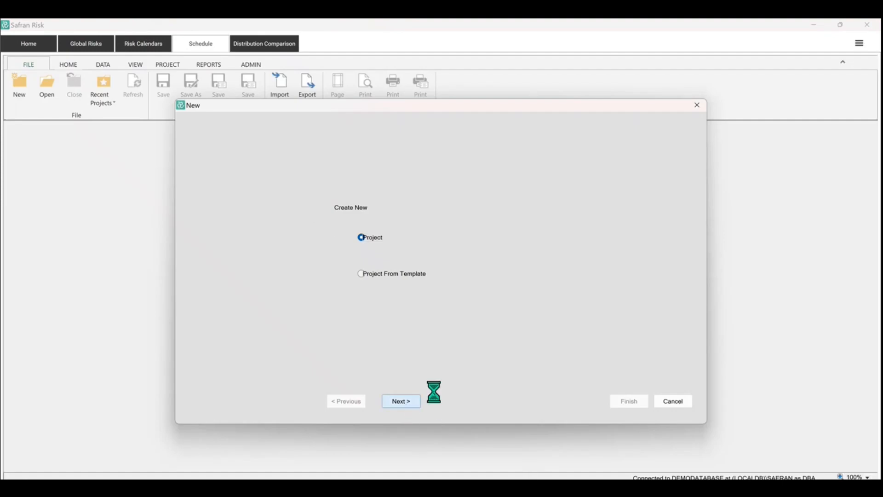
left_click(401, 401)
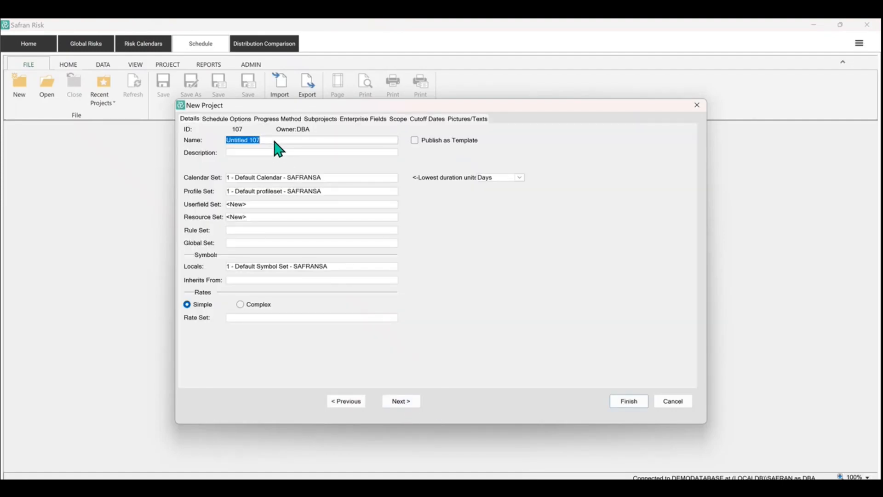
type("Test")
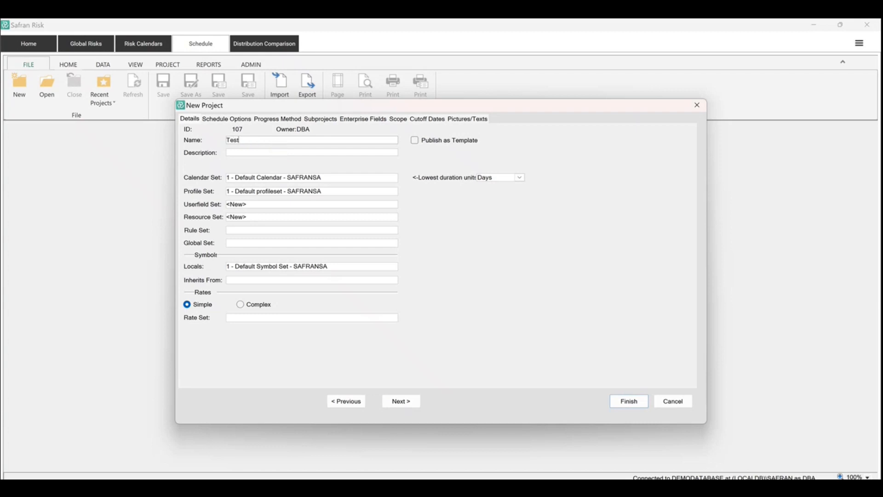
type("esting the Cost Module")
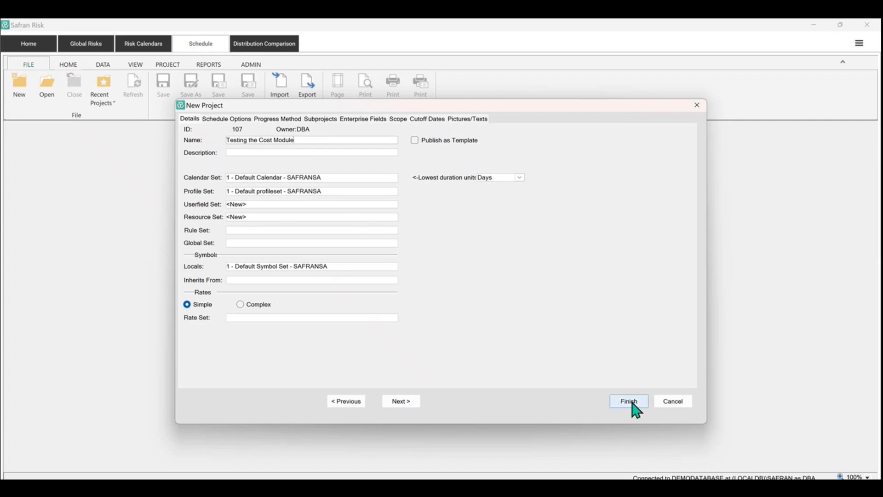
left_click(629, 401)
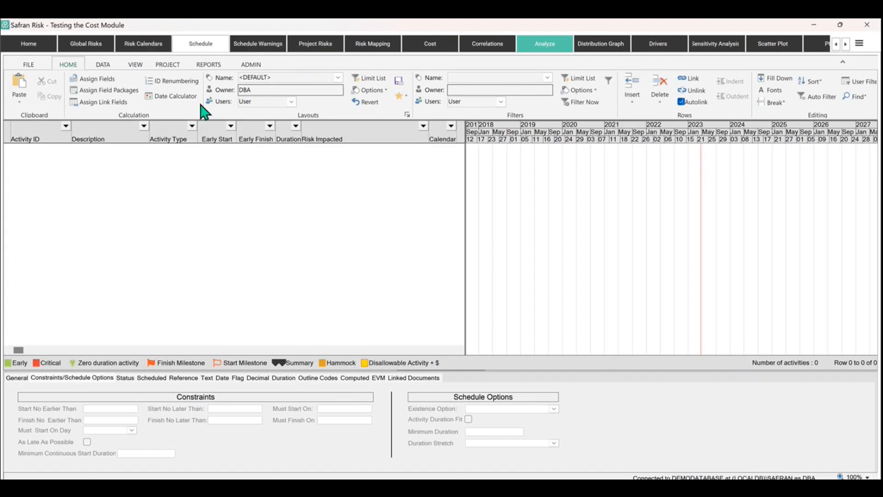
mouse_move(291, 215)
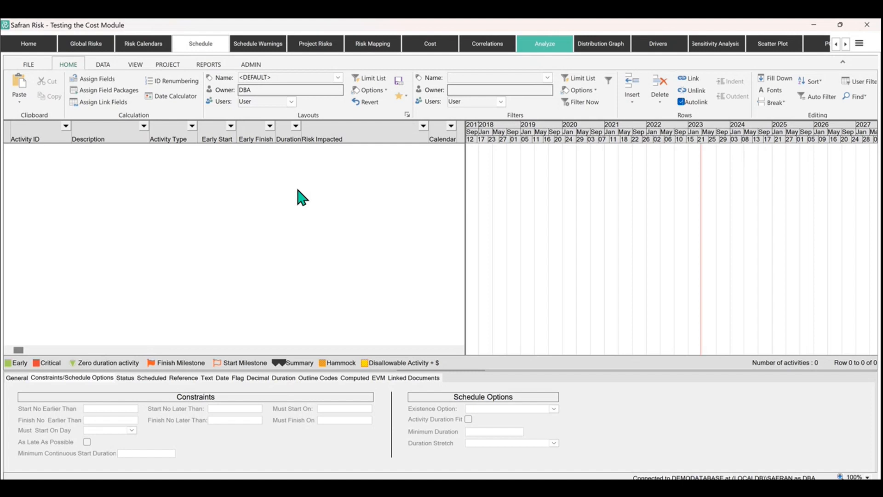
mouse_move(174, 318)
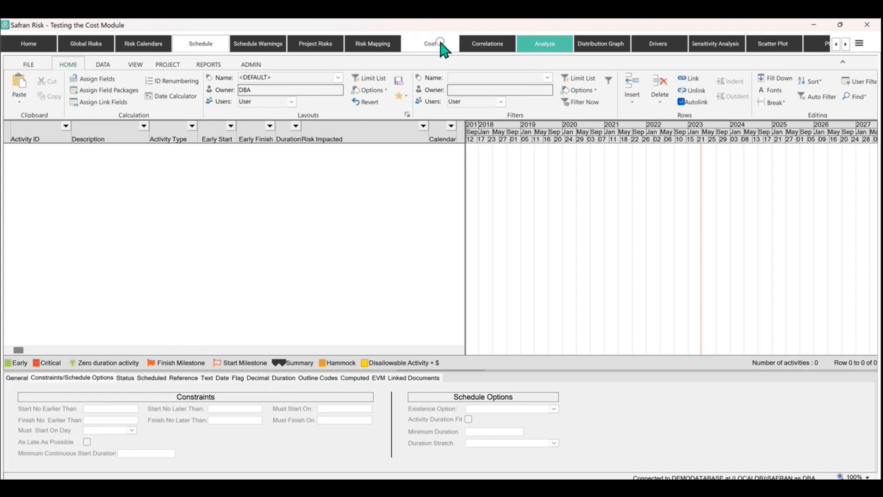
mouse_move(425, 62)
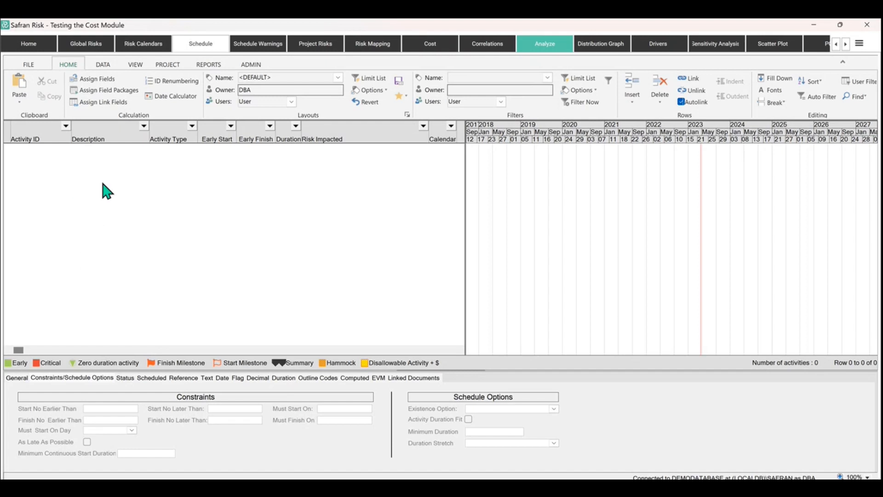
mouse_move(107, 258)
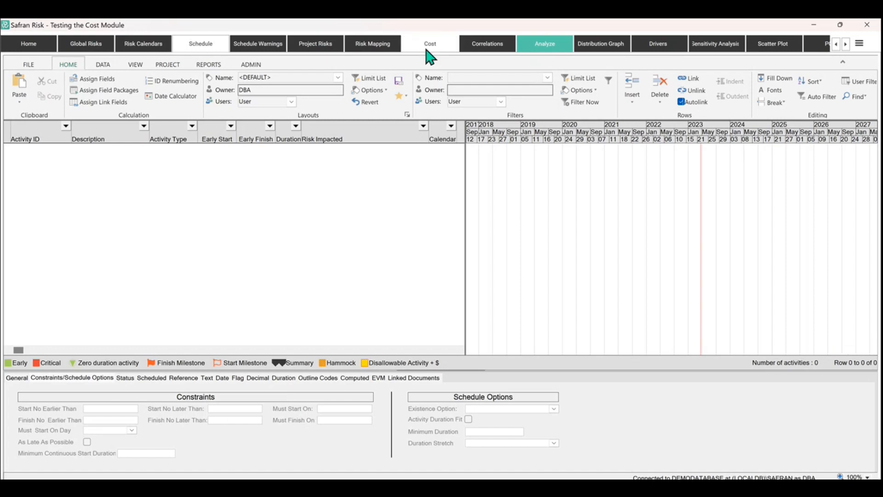
mouse_move(76, 250)
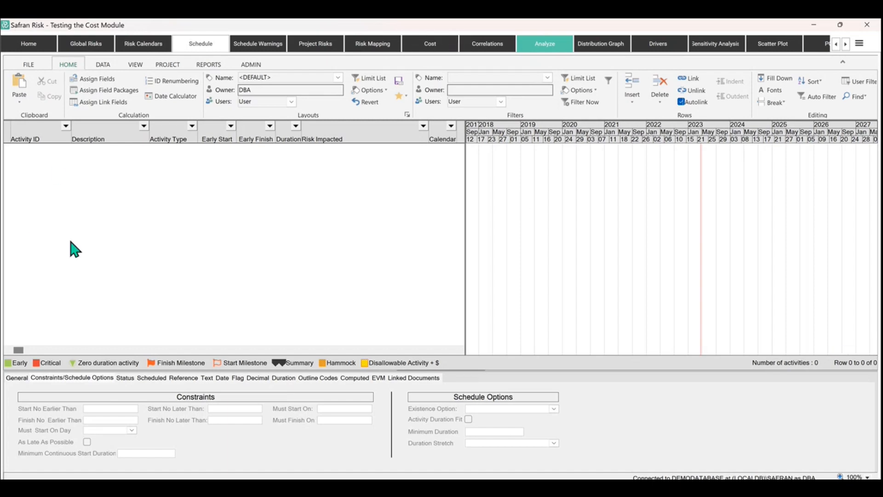